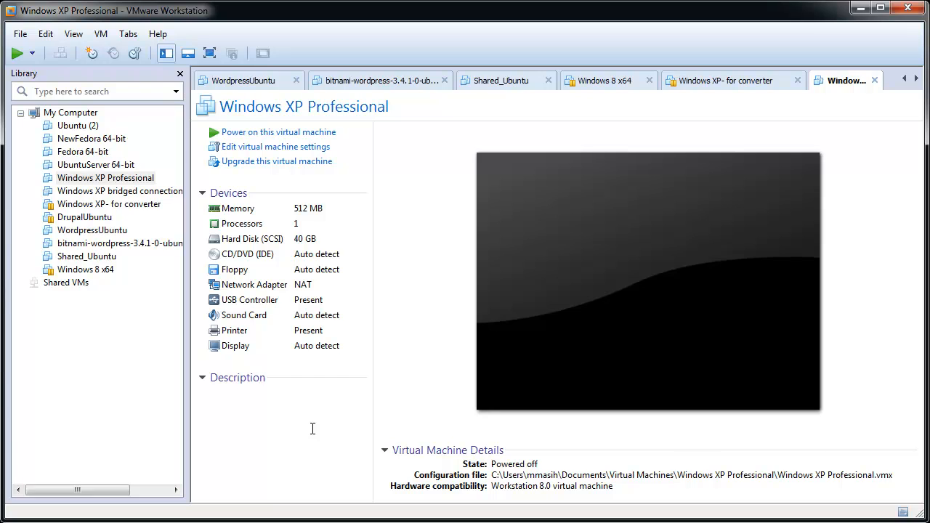
Reach the Access Control options of the Windows XP Professional machine's settings.
{"action": "left_click", "coordinate": [211, 392]}
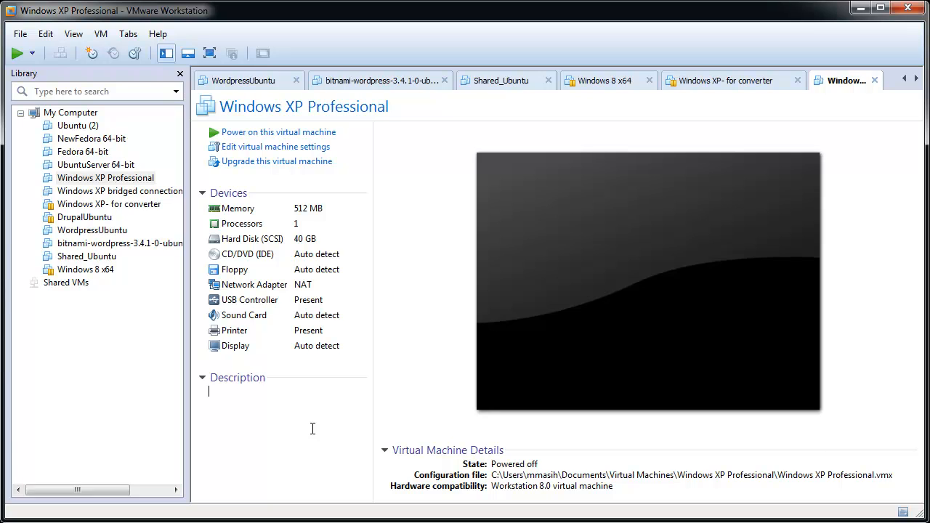
{"action": "mouse_move", "coordinate": [180, 255]}
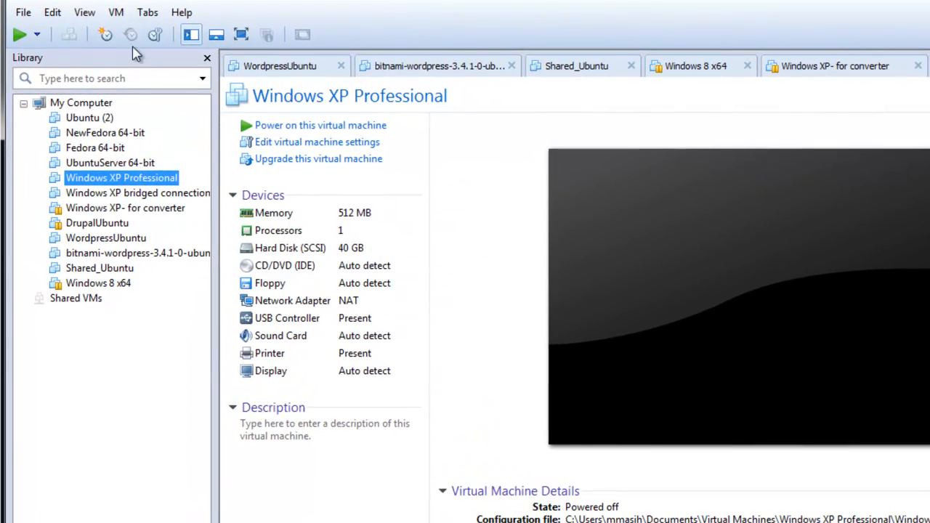
{"action": "left_click", "coordinate": [116, 12]}
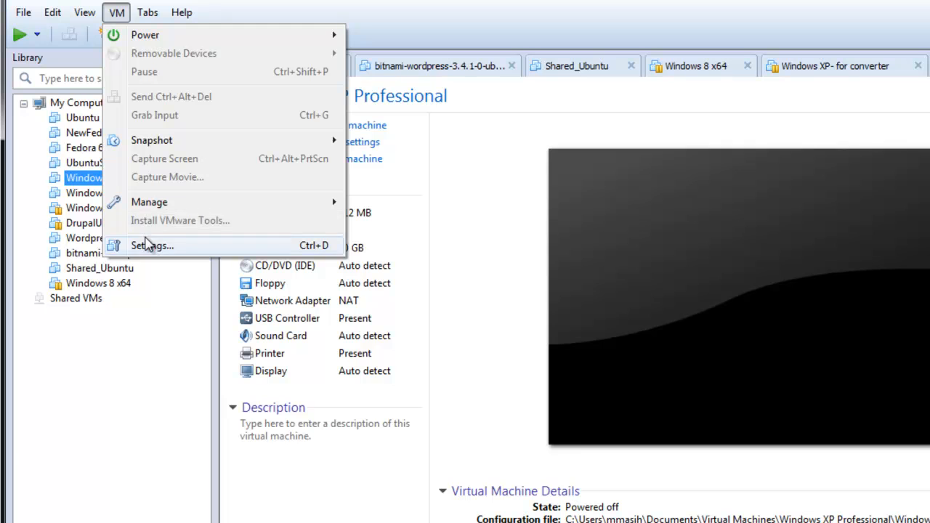
{"action": "left_click", "coordinate": [153, 244]}
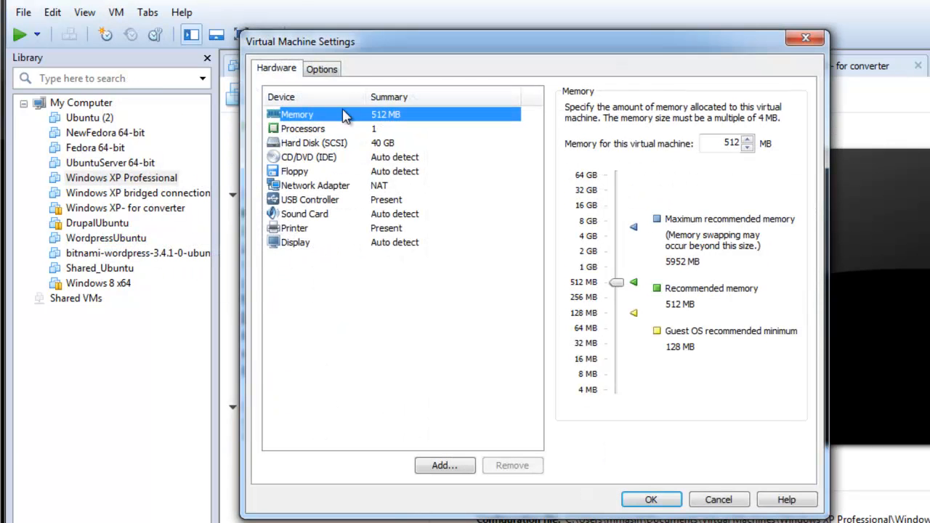
{"action": "left_click", "coordinate": [321, 68]}
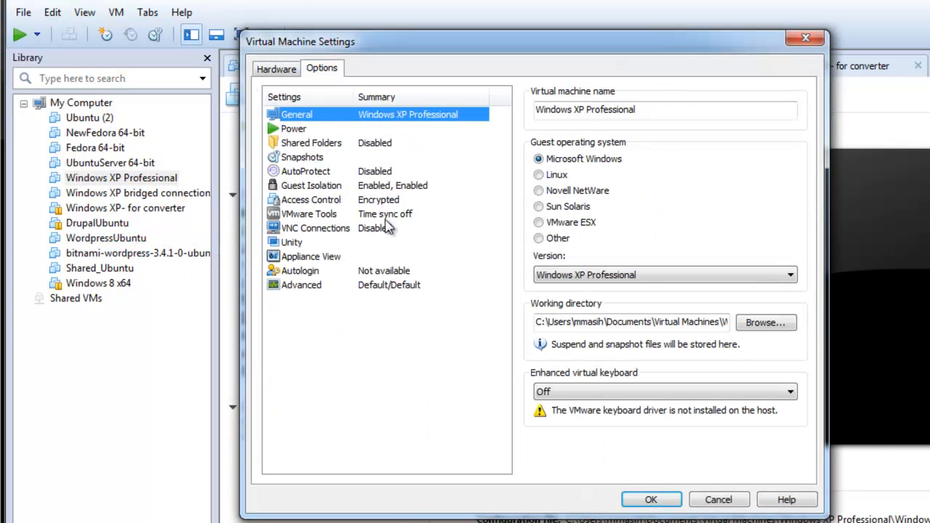
{"action": "left_click", "coordinate": [311, 199]}
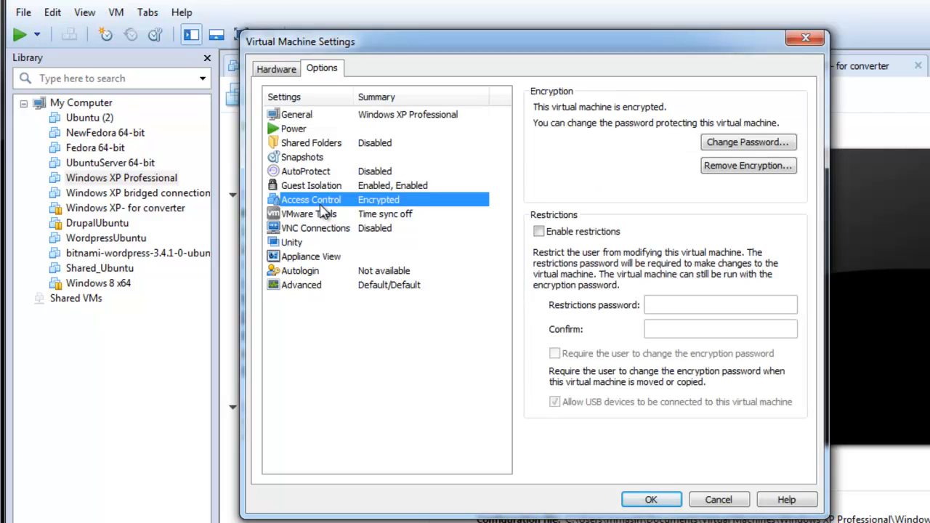
Enable restrictions with a password and require users to change the encryption password.
{"action": "left_click", "coordinate": [539, 231]}
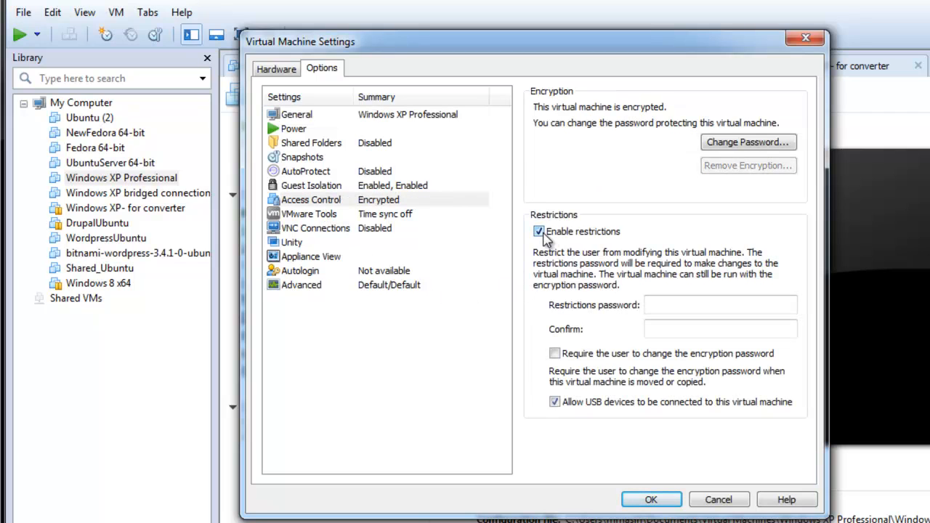
{"action": "type", "text": "•"}
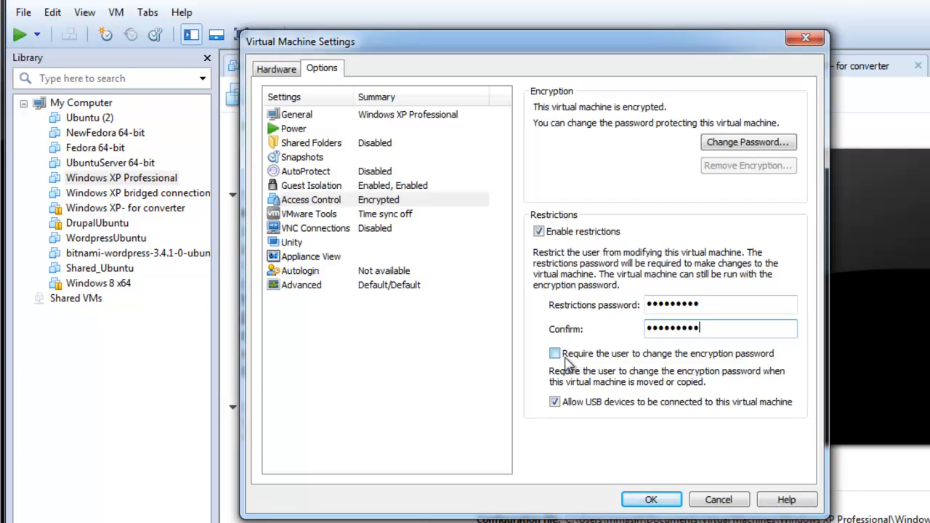
{"action": "left_click", "coordinate": [555, 353]}
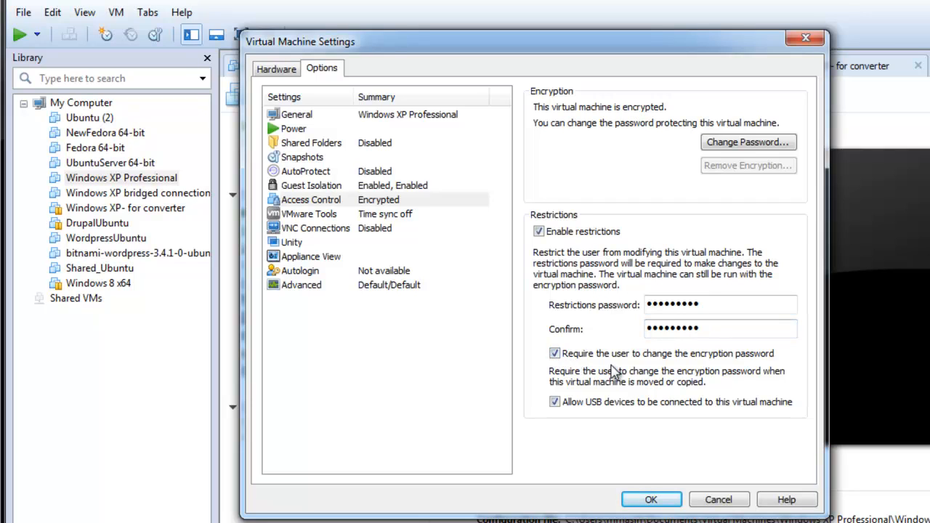
{"action": "mouse_move", "coordinate": [646, 427]}
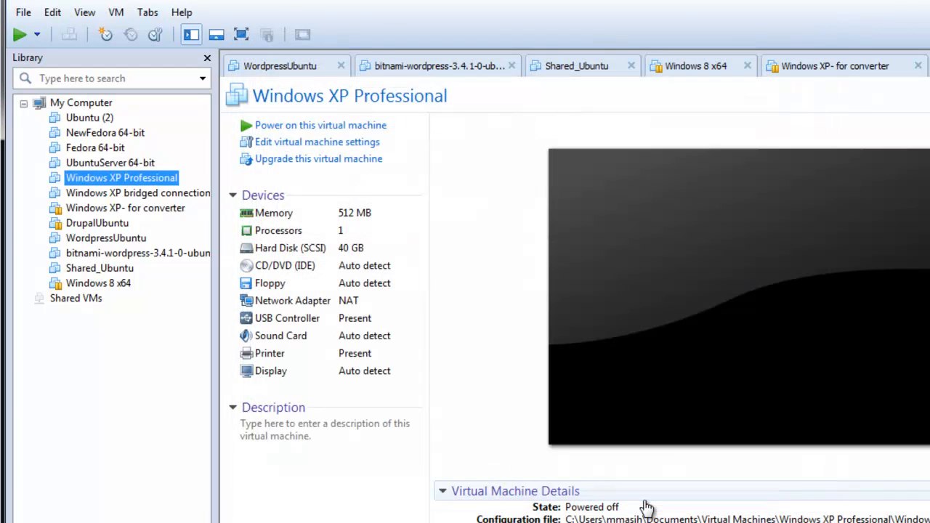
{"action": "left_click", "coordinate": [317, 143]}
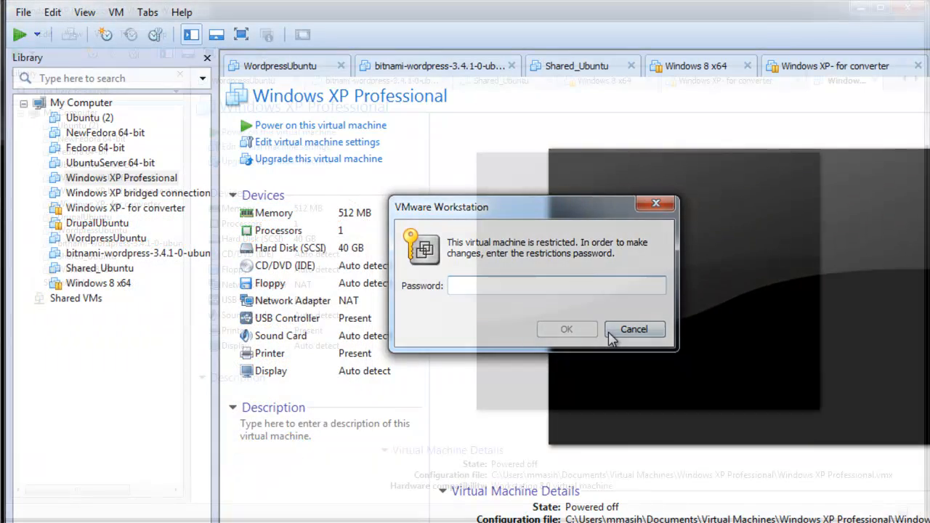
{"action": "left_click", "coordinate": [634, 329]}
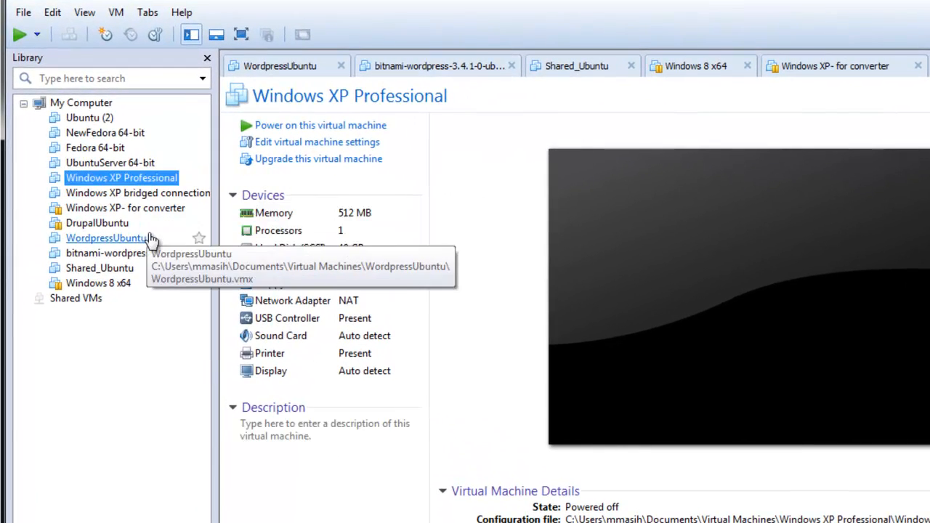
Untick Enable restrictions in Access Control and save the machine's settings.
{"action": "left_click", "coordinate": [116, 12]}
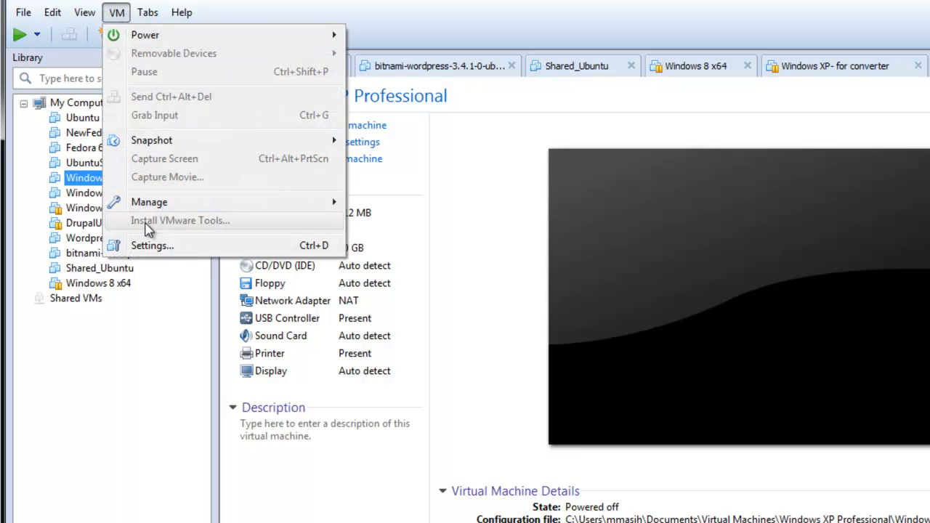
{"action": "left_click", "coordinate": [151, 244]}
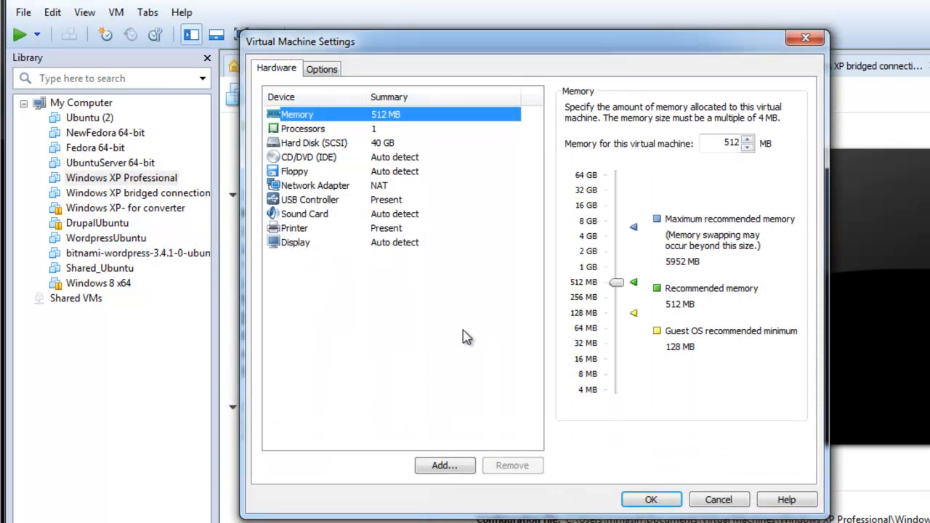
{"action": "mouse_move", "coordinate": [317, 83]}
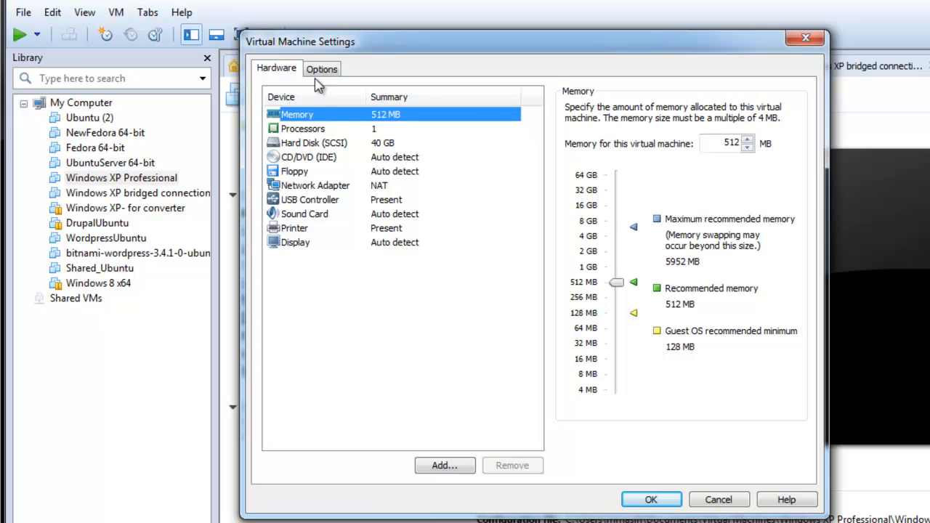
{"action": "left_click", "coordinate": [322, 68]}
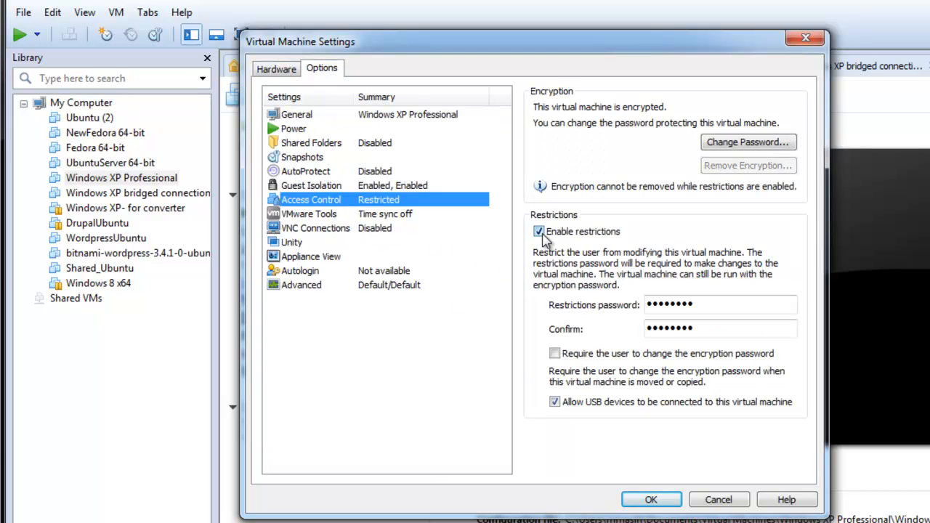
{"action": "left_click", "coordinate": [539, 232]}
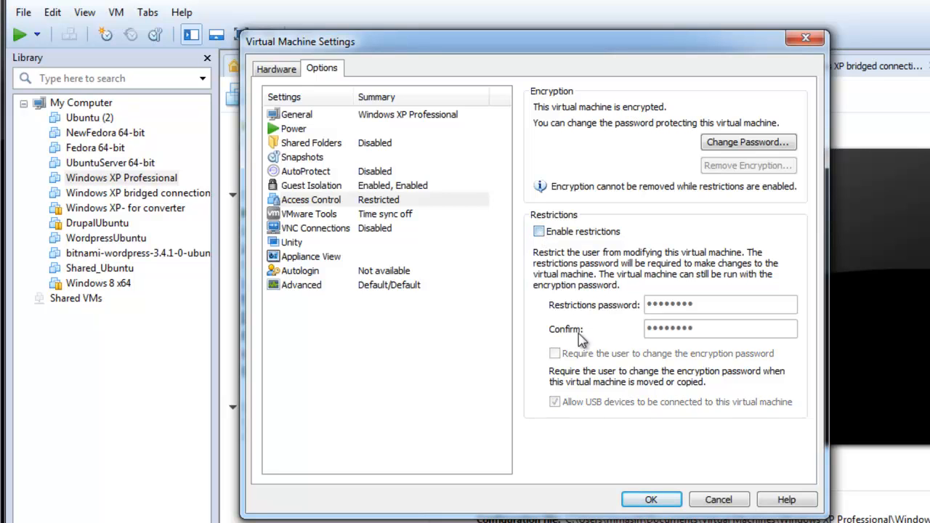
{"action": "left_click", "coordinate": [651, 500]}
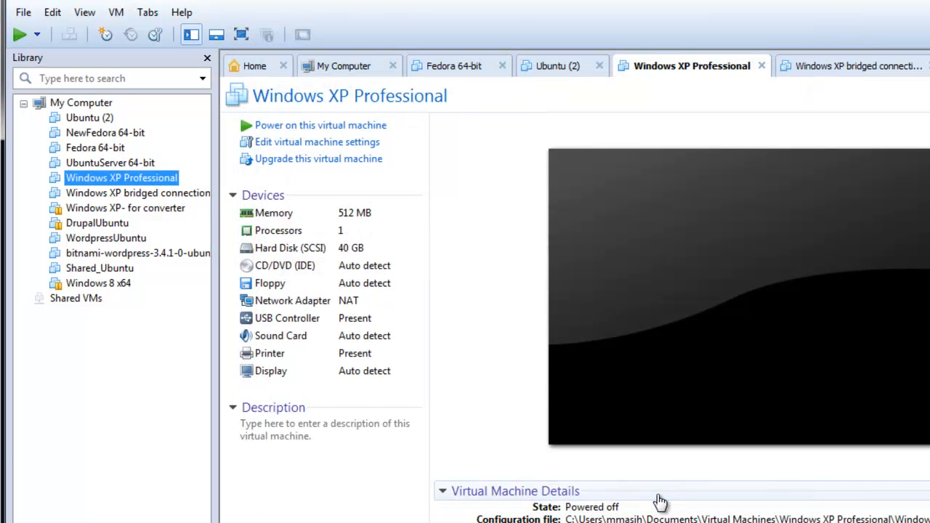